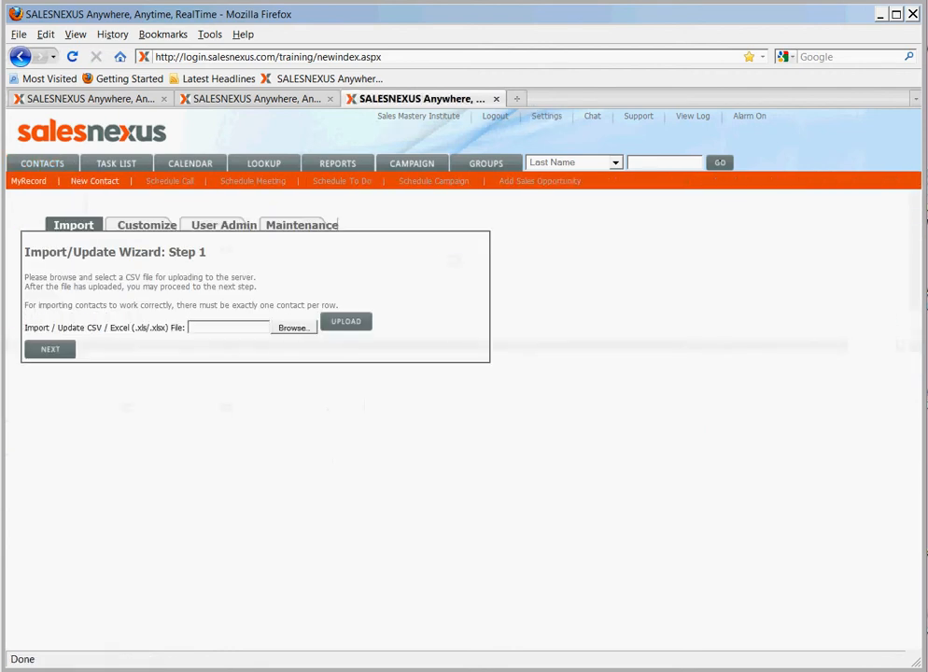
Go to the Customize area showing the Contact table's field parameters
click(146, 224)
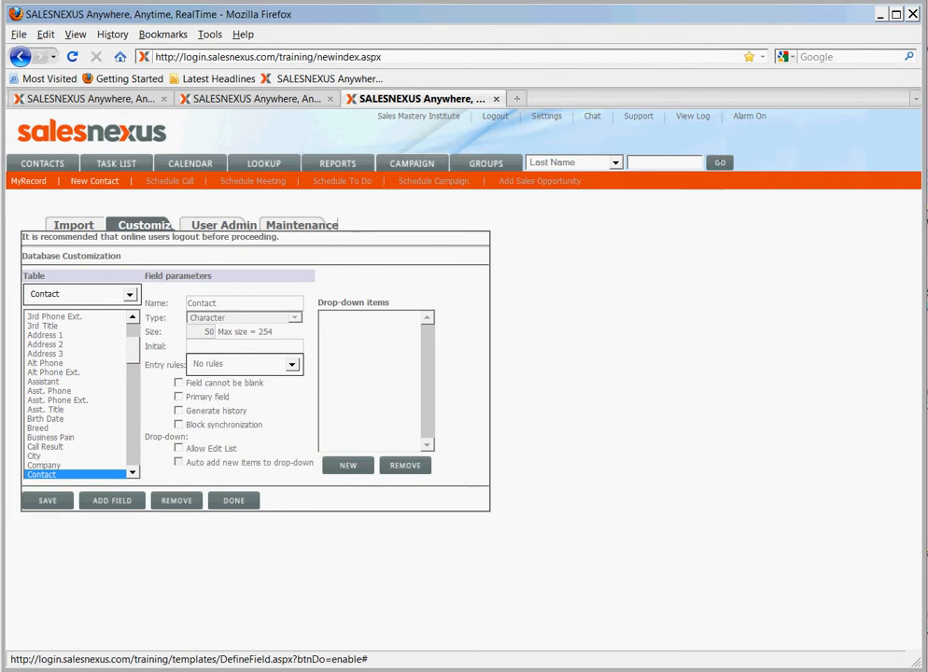
Add a new contact field named 'Contract Date' with its type set to Date
click(112, 501)
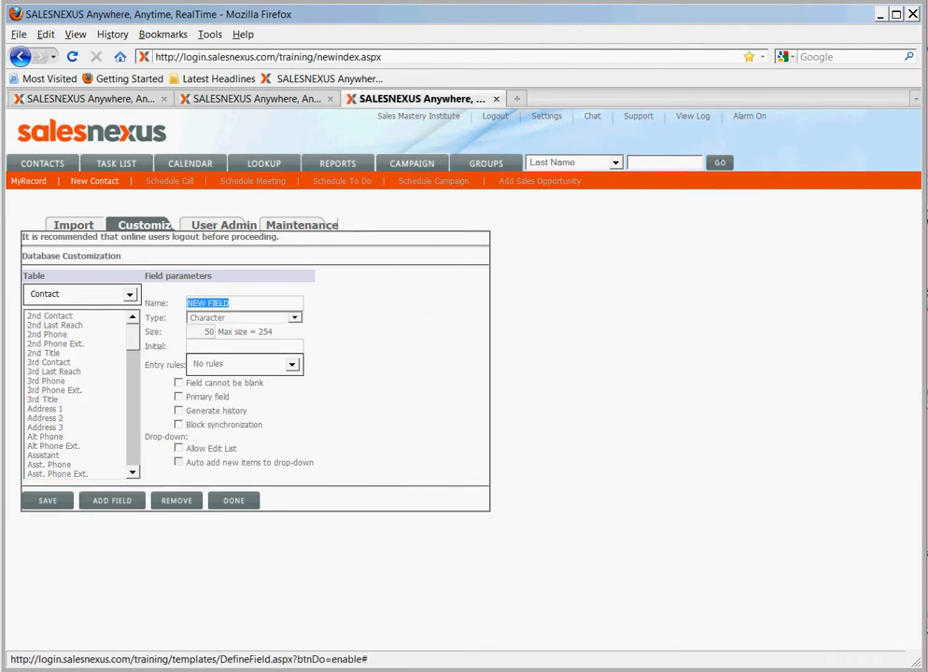
text(Contract)
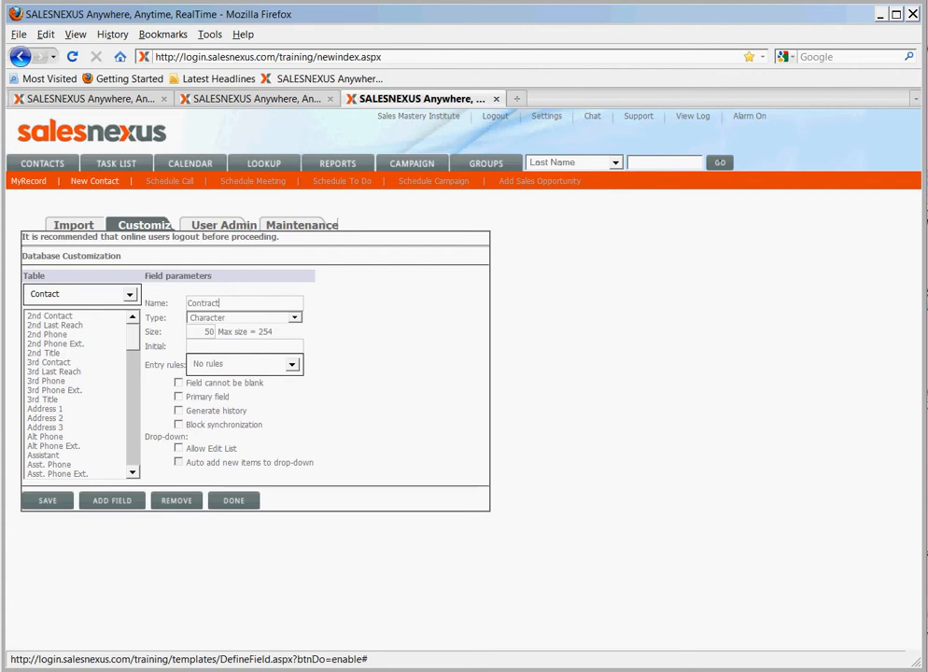
text(Date)
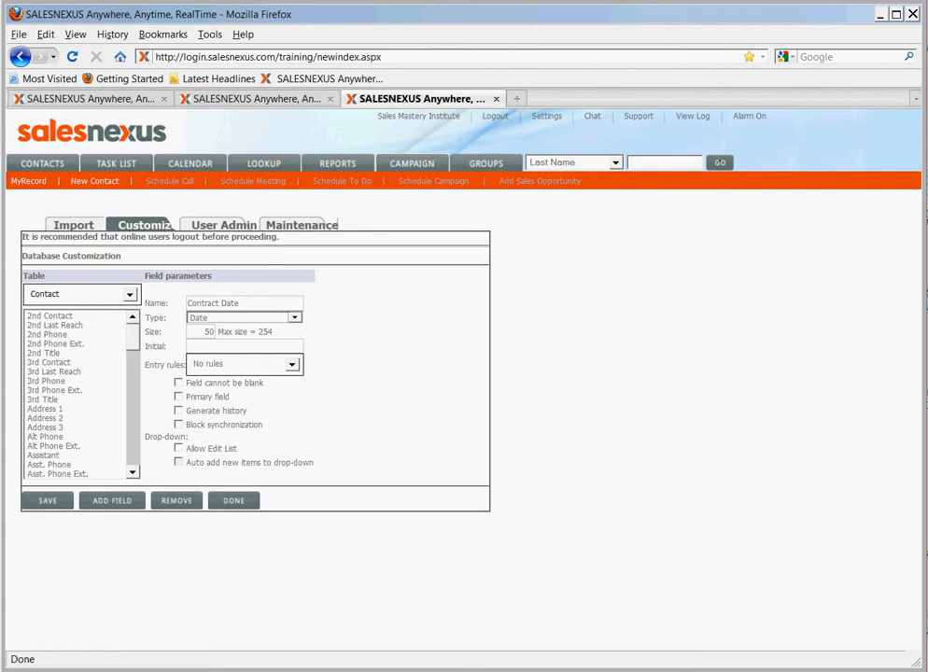
click(293, 317)
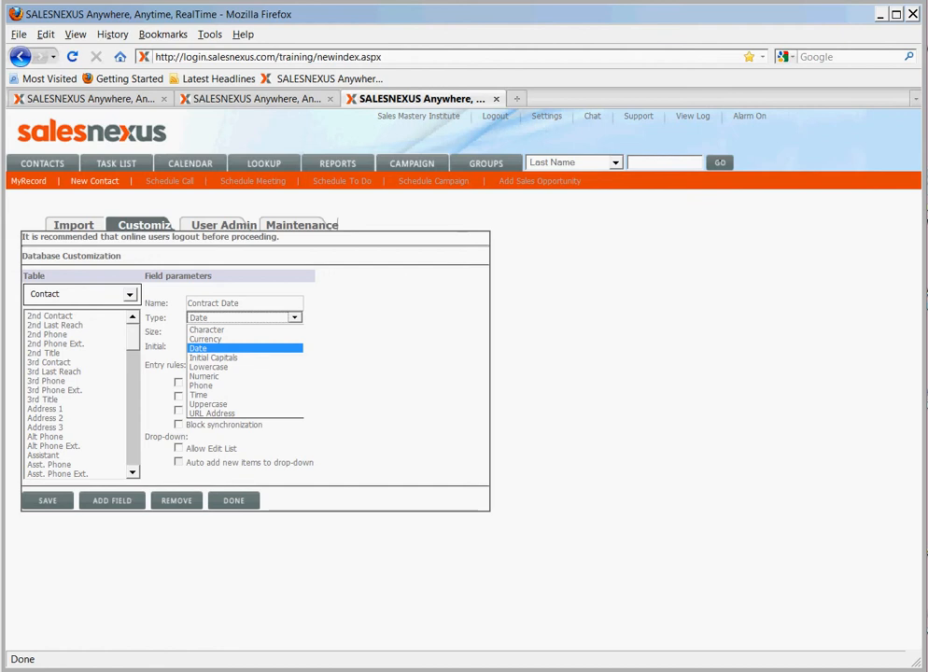
click(198, 347)
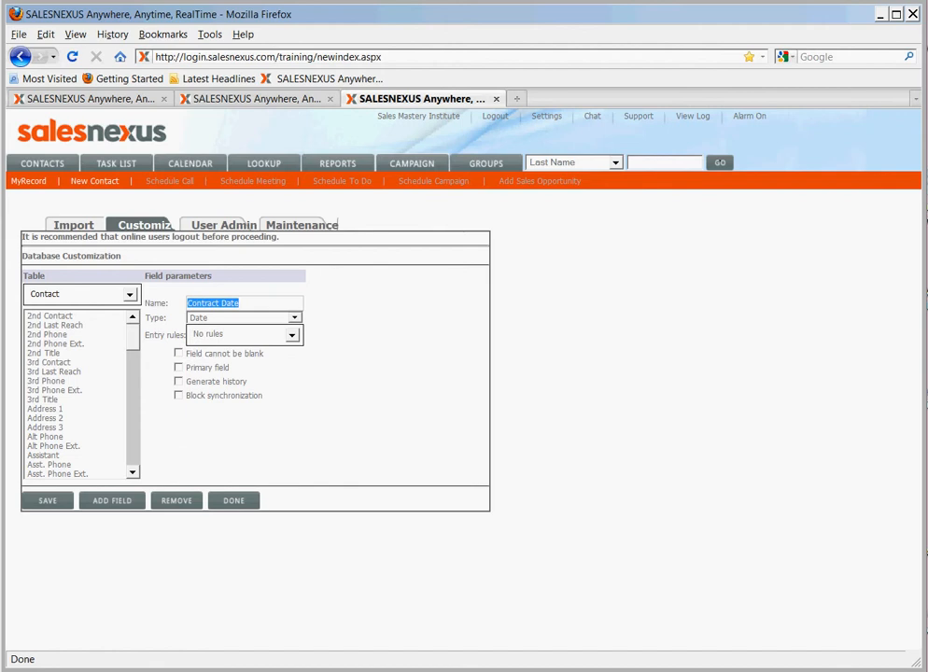
Try the cannot-be-blank, primary field, generate history and block synchronization options on Contract Date
click(291, 334)
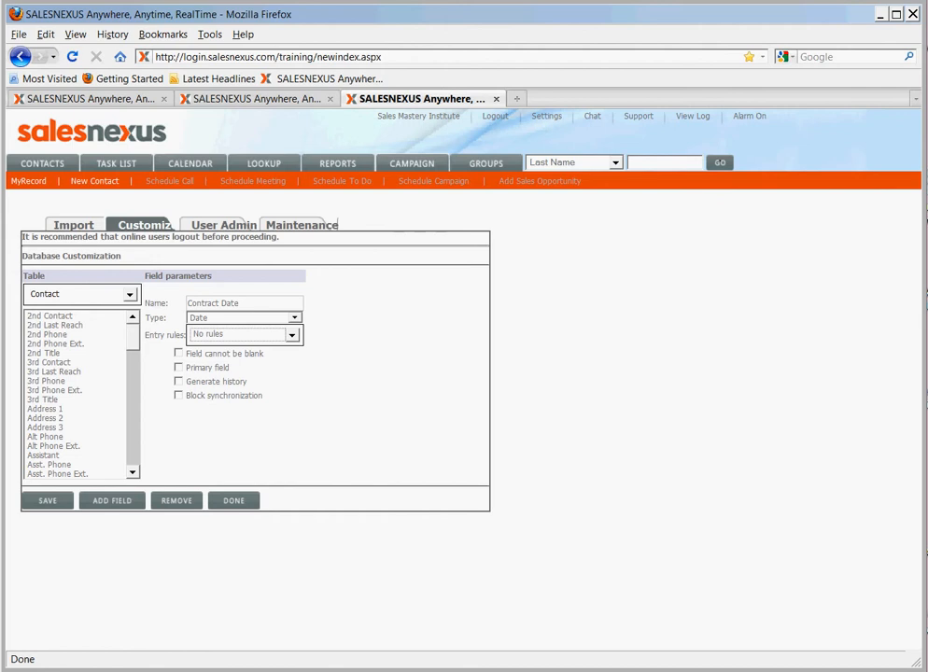
click(179, 353)
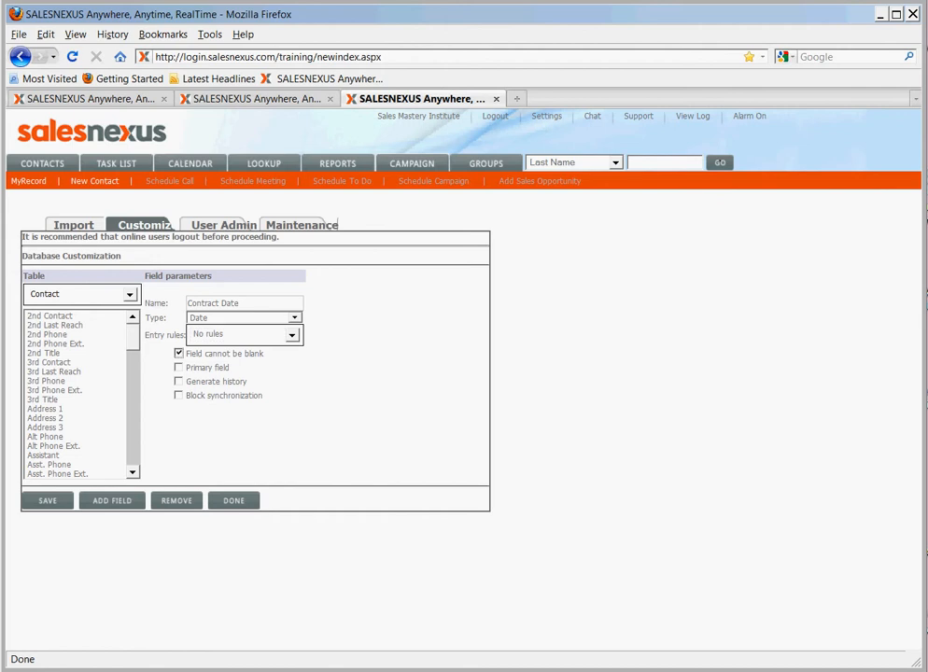
click(179, 366)
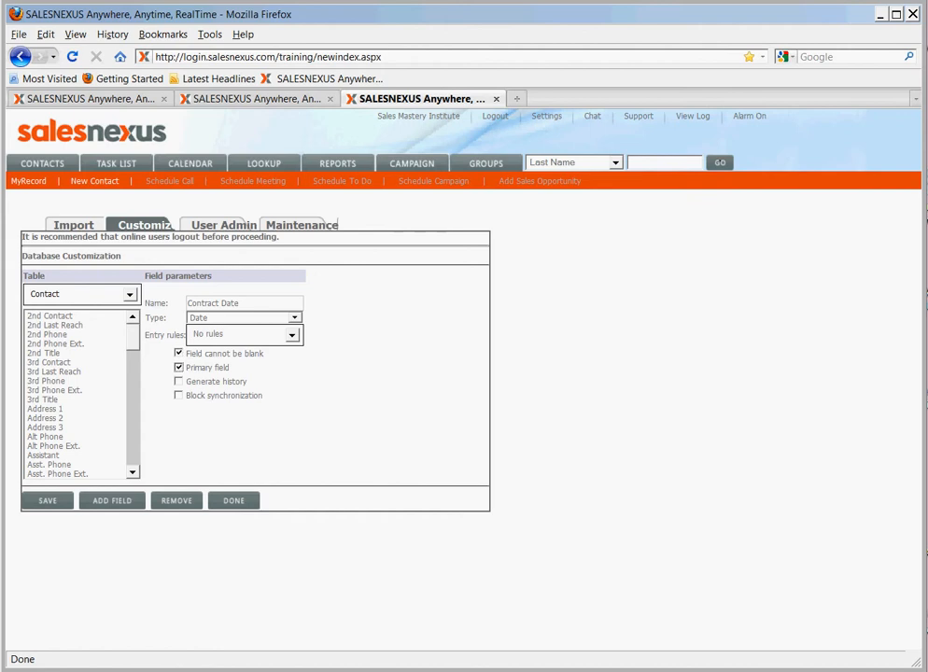
click(179, 381)
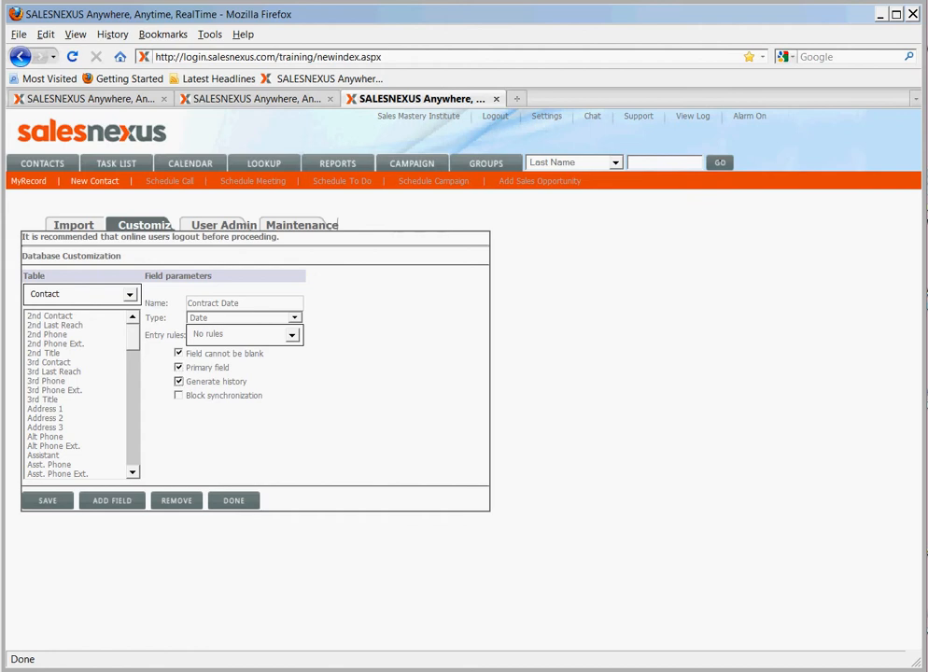
click(179, 396)
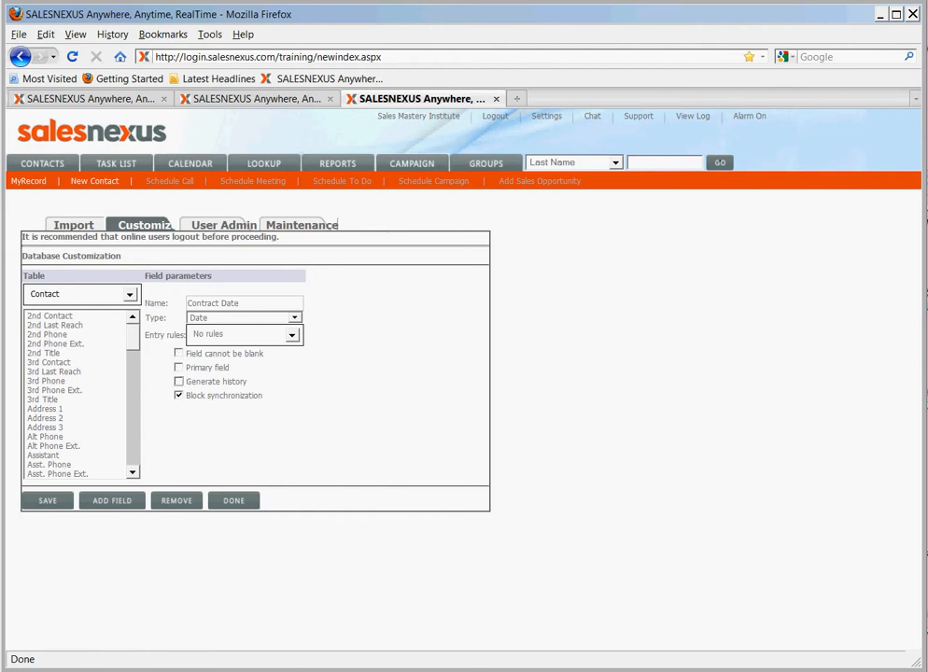
Save the Contract Date field and accept the data-loss warning
click(180, 396)
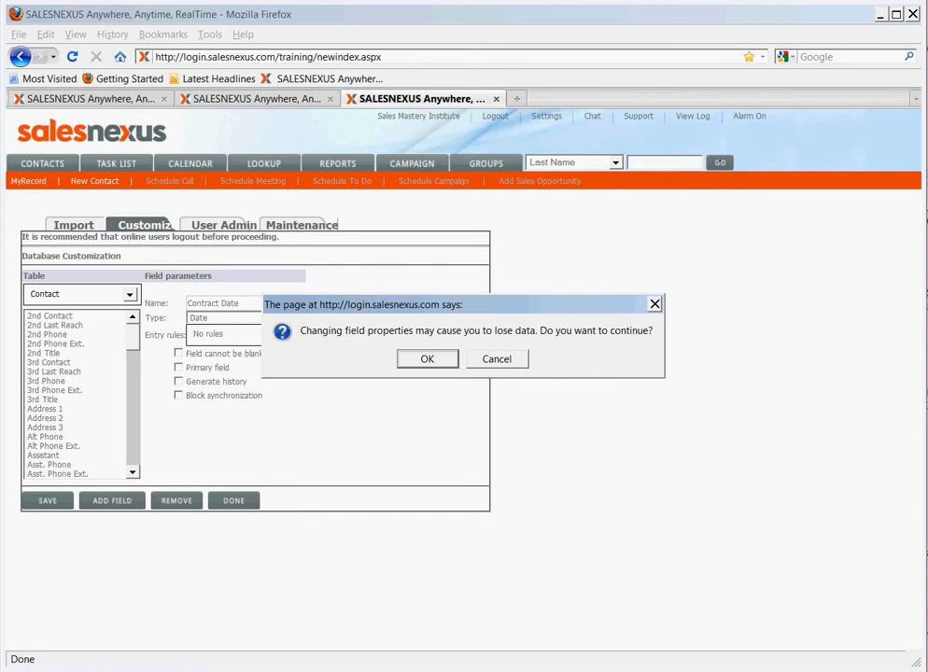
click(425, 359)
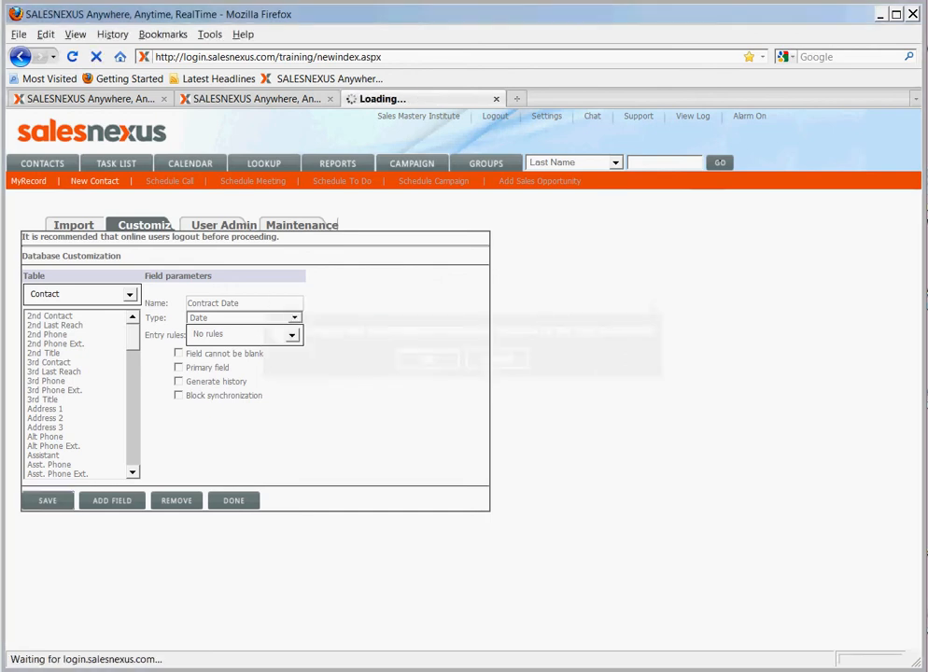
Add a 'Contract Type' character field of size 100 with no entry rules and save it
click(53, 474)
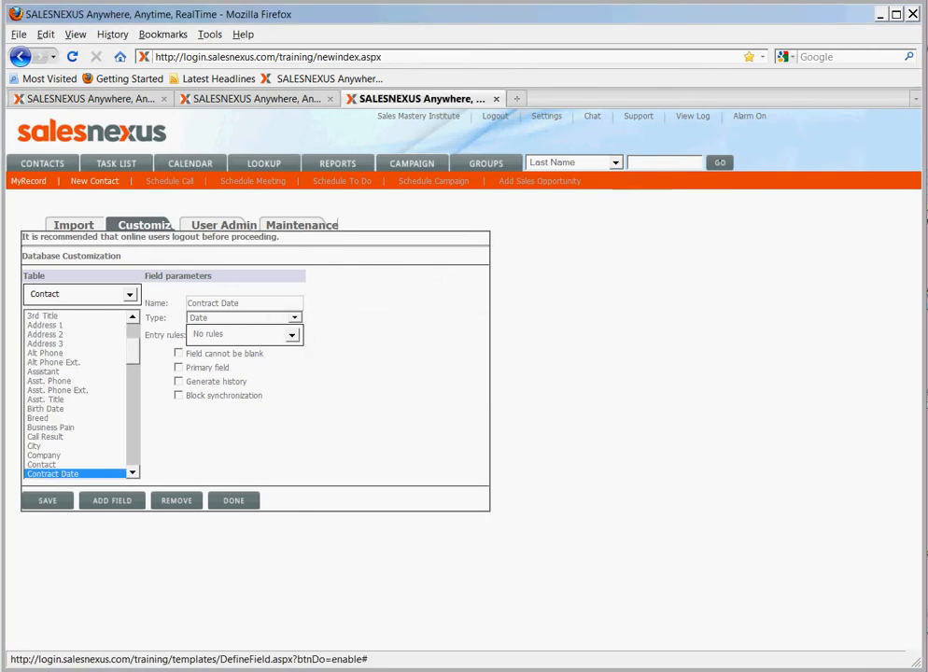
click(112, 501)
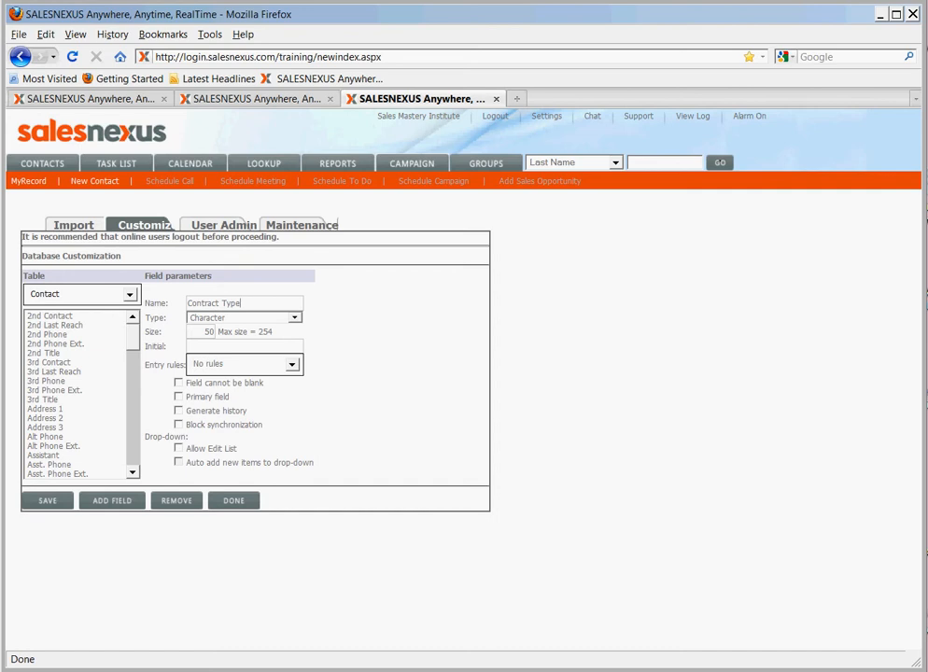
text(100)
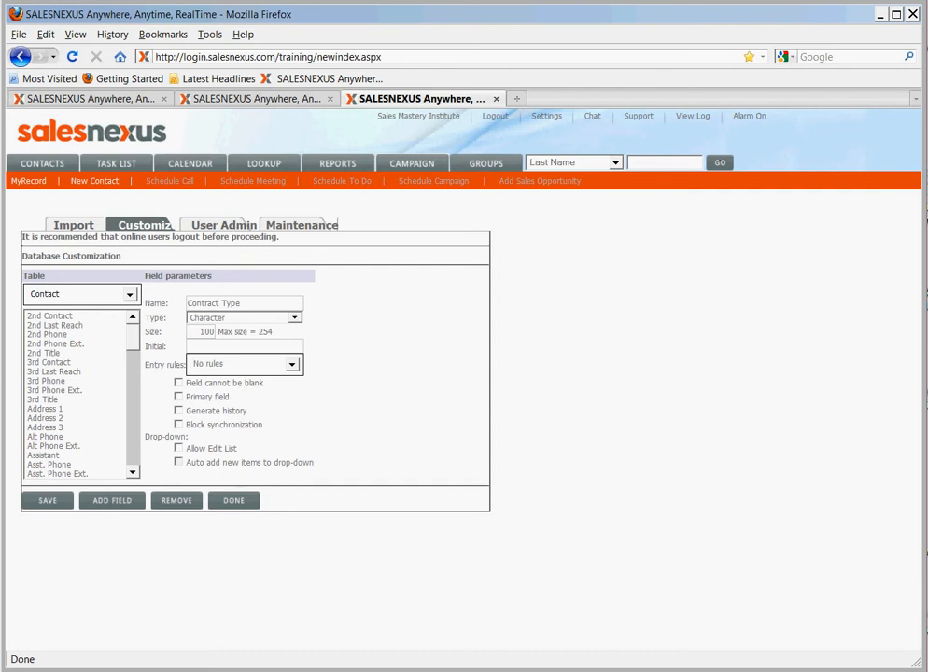
click(291, 364)
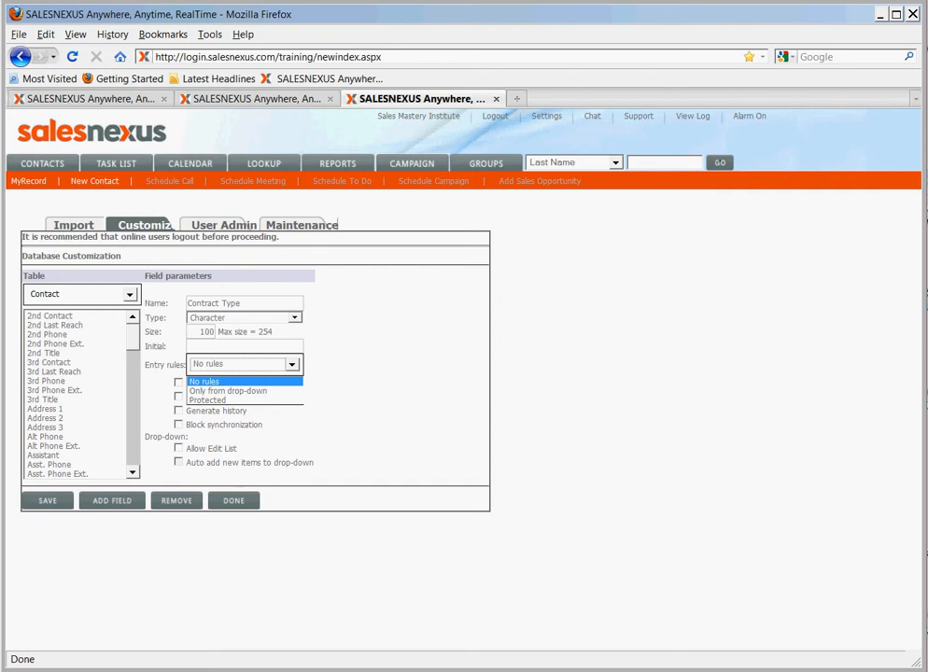
click(228, 390)
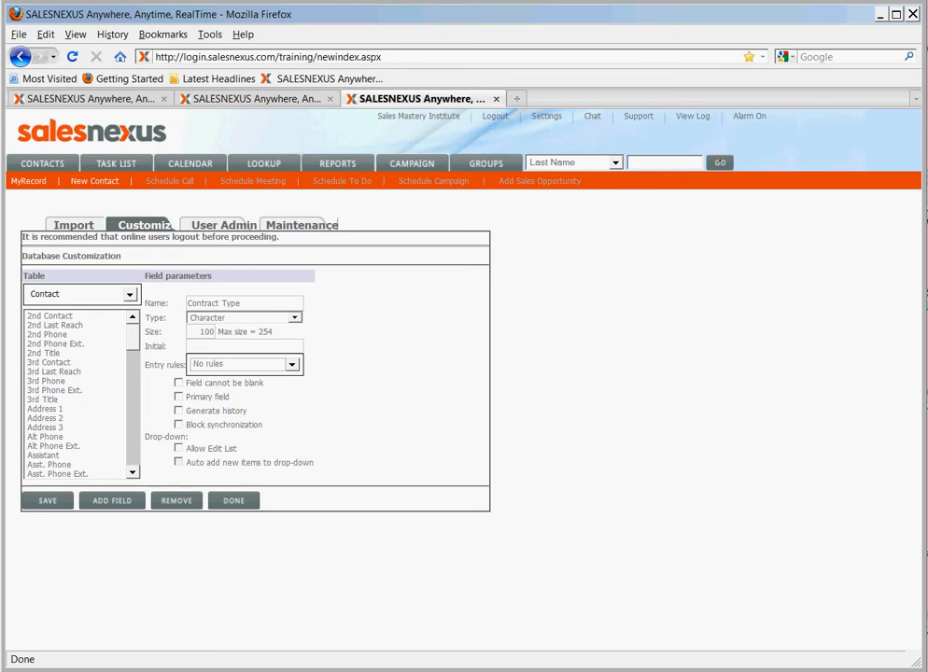
click(47, 500)
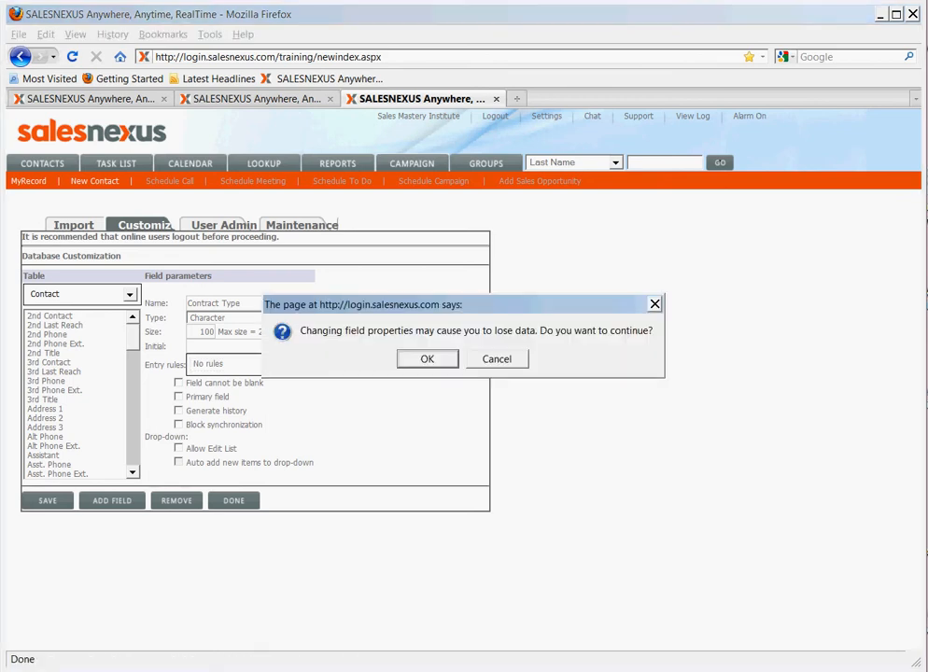
Confirm the warning, add drop-down items 1 year, 2 year and 3 year to Contract Type and save
click(426, 359)
text(1 ye)
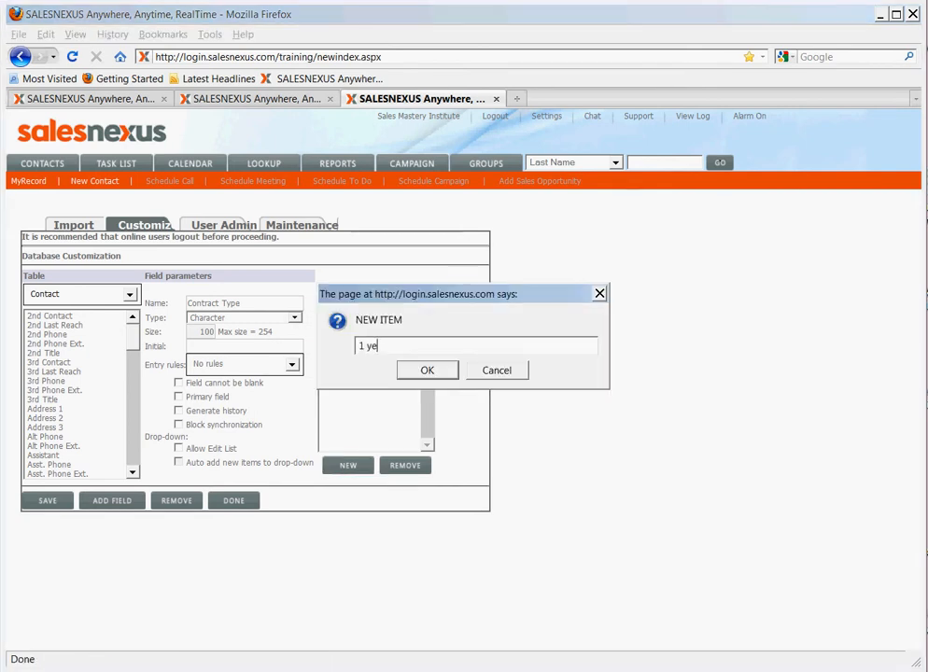
click(426, 370)
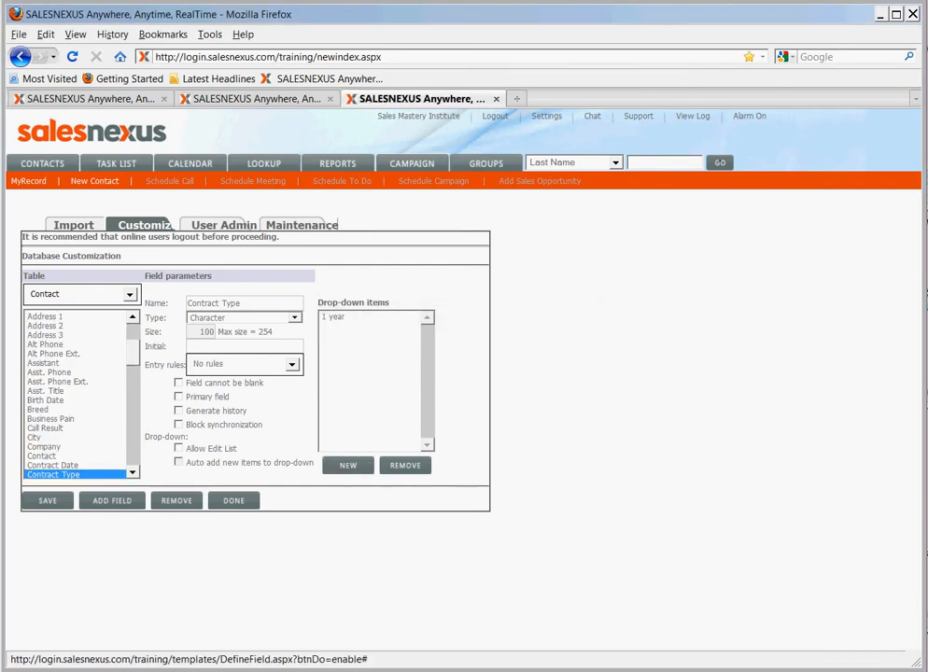
click(347, 465)
text(3 yeatr)
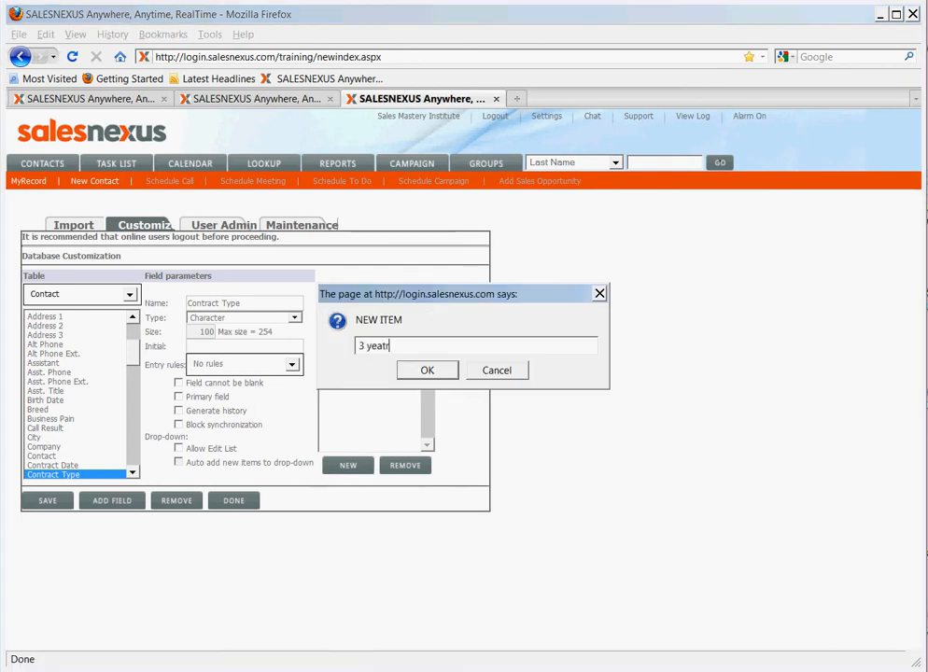
key(Backspace)
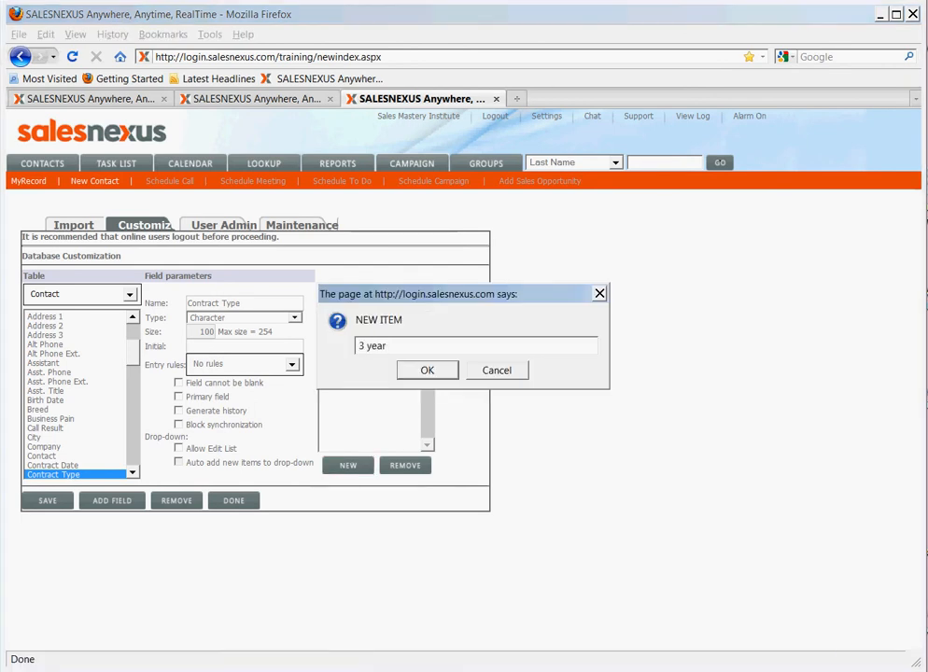
click(426, 370)
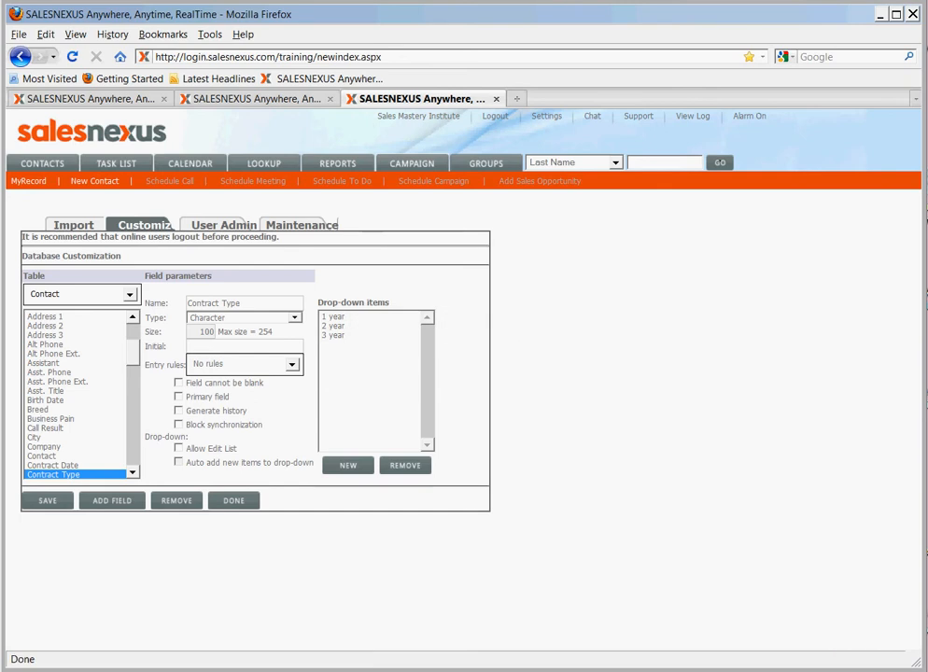
click(47, 501)
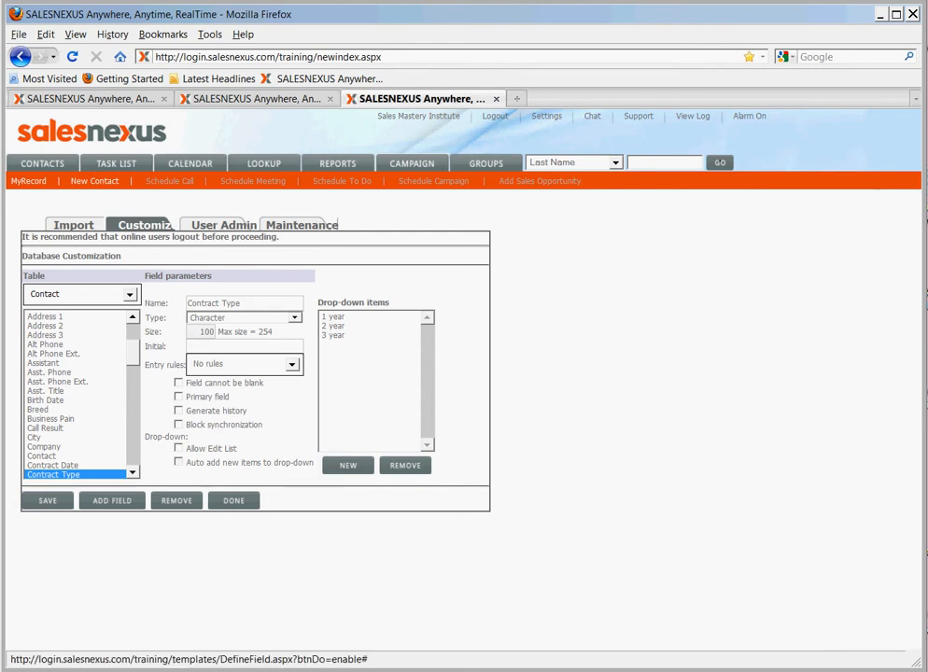
Add a 'Contract Received' field of size 3 and save it, reaching the field-change warning
click(112, 500)
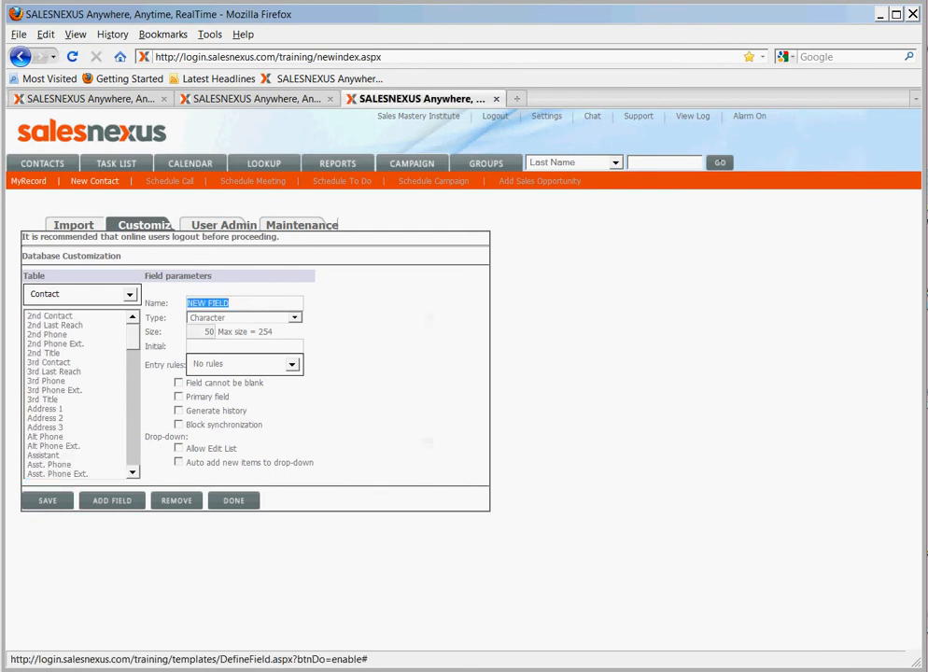
text(Contract Received)
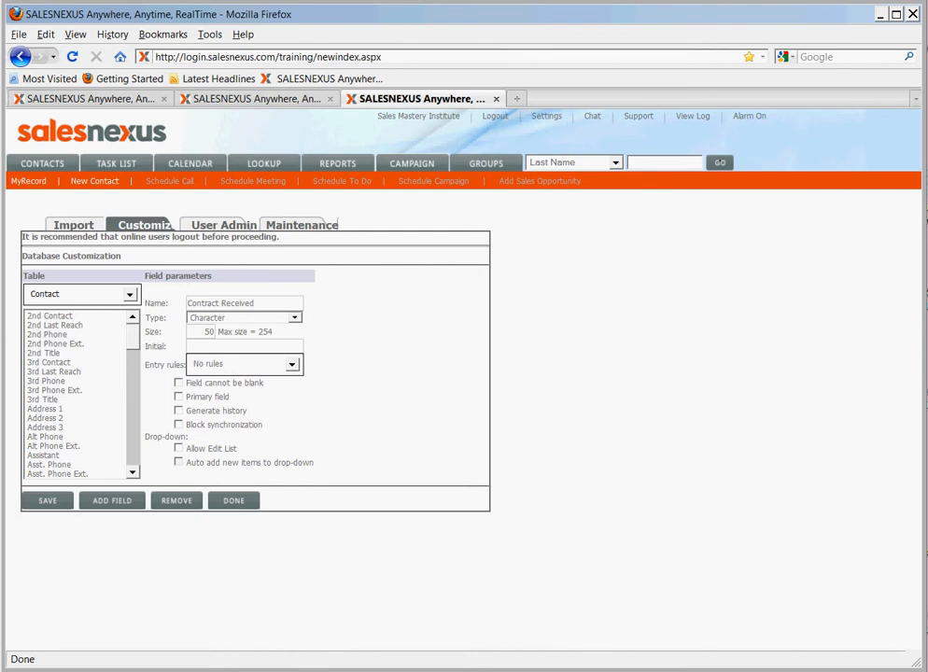
text(3)
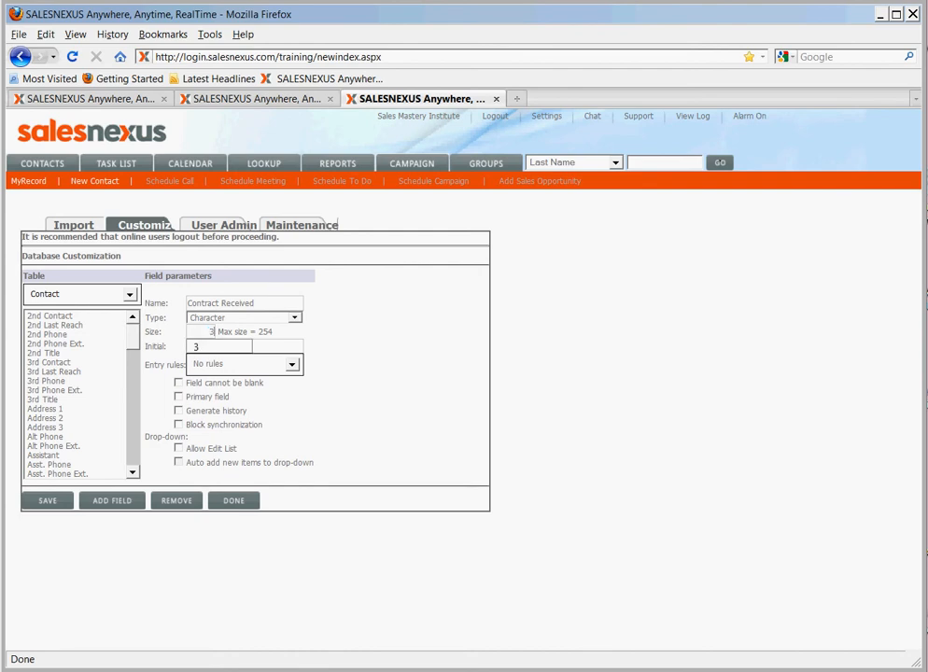
click(220, 345)
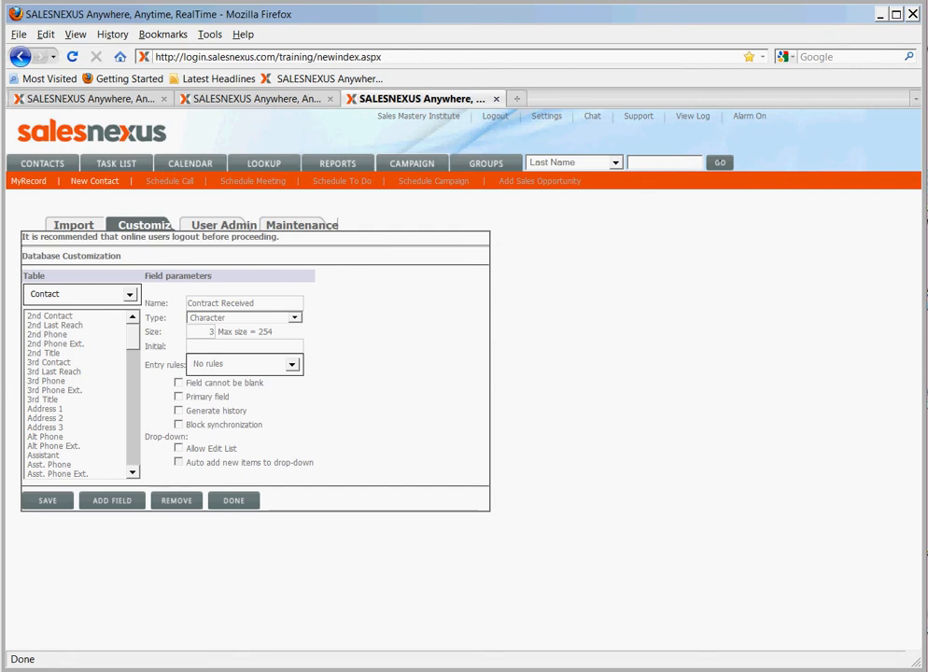
click(47, 500)
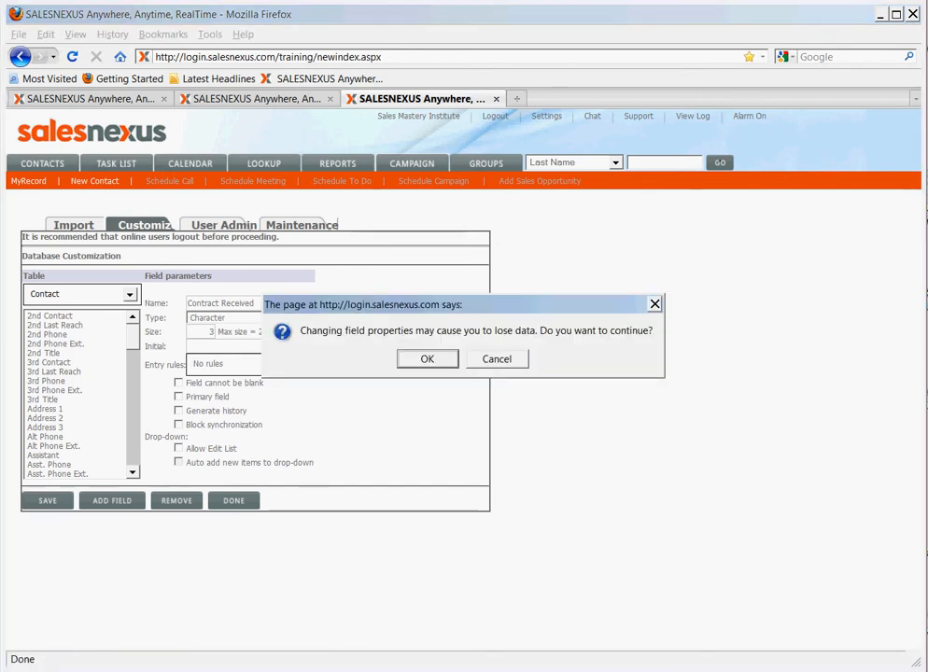
Confirm the Contract Received warning and go to Customize Tabs & Layouts
click(426, 358)
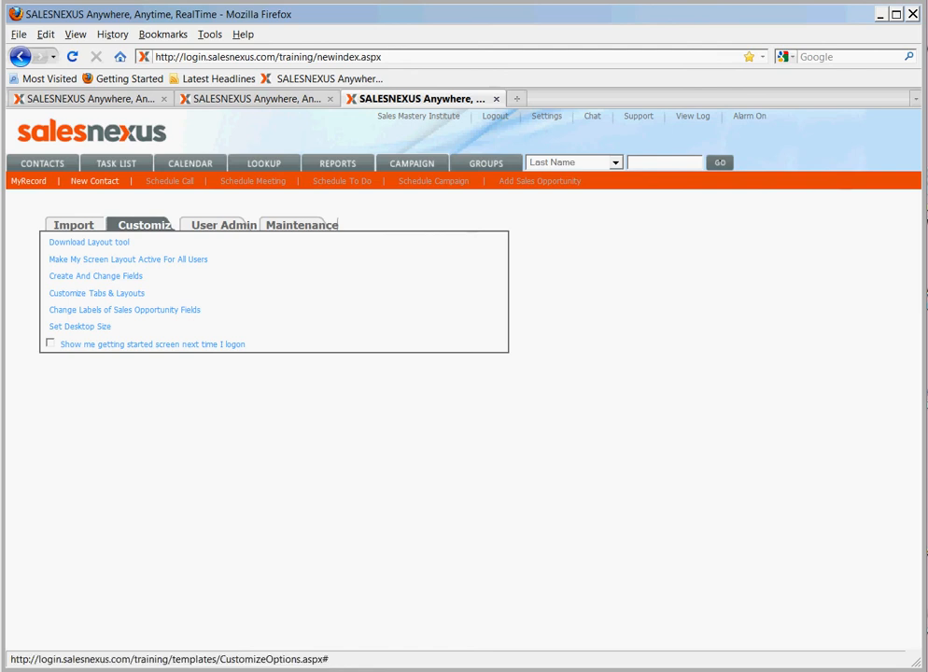
click(97, 293)
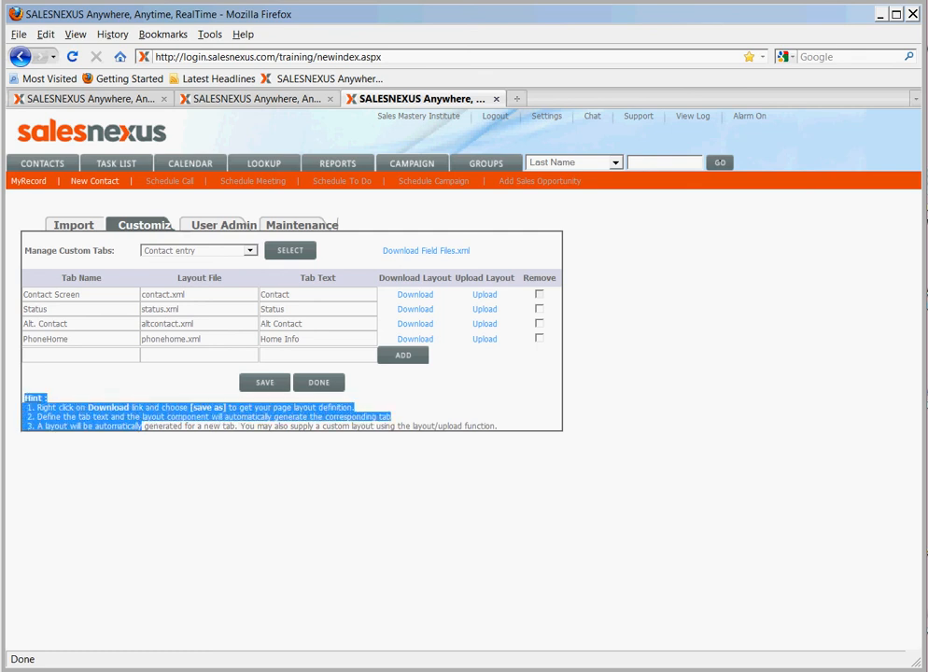
mouse_move(426, 251)
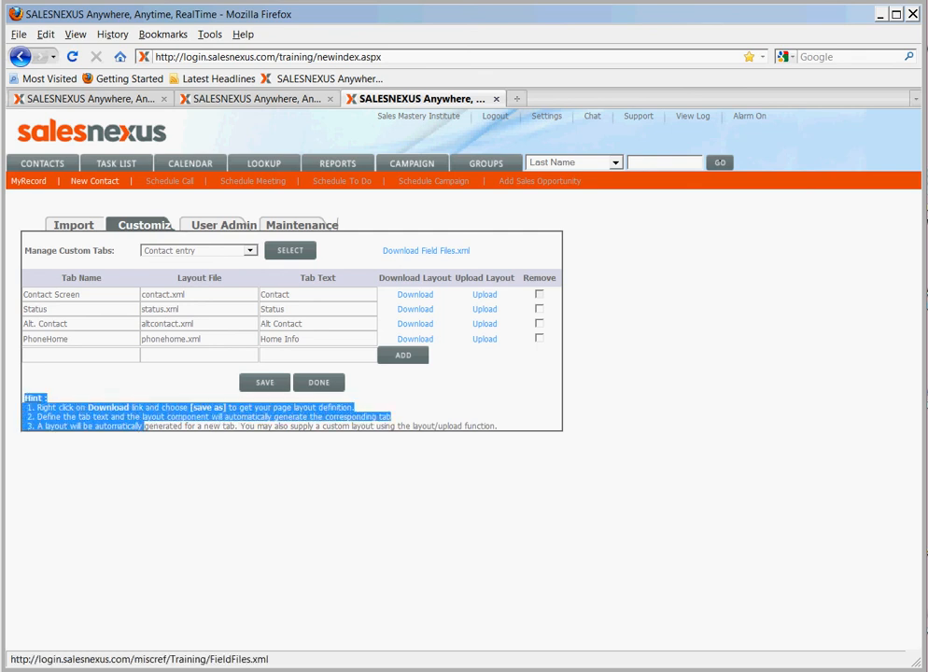
Save the FieldFiles.xml download link to disk, browsing up to the Layouts folder
right_click(425, 250)
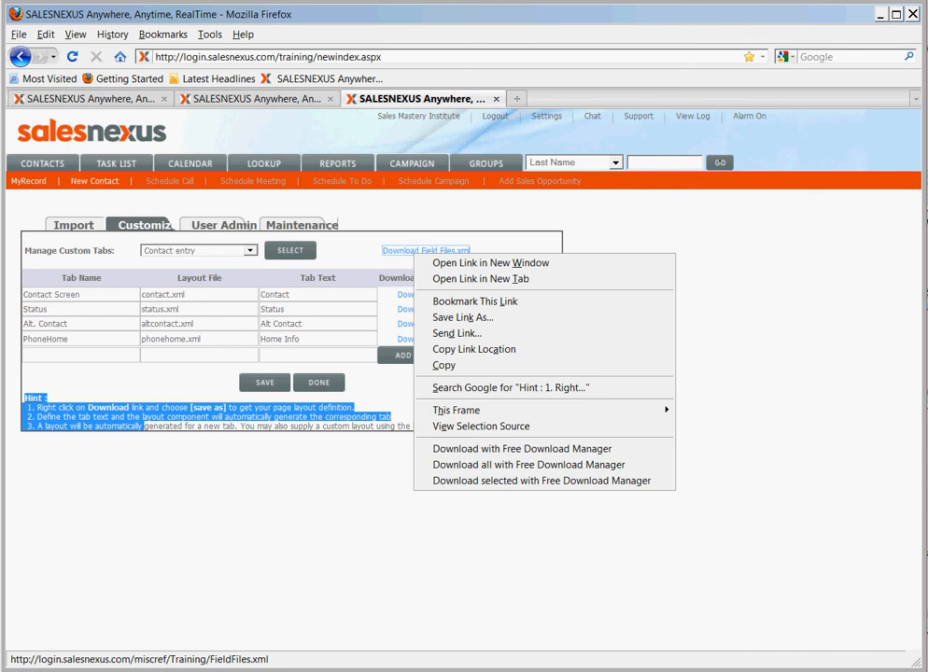
click(462, 317)
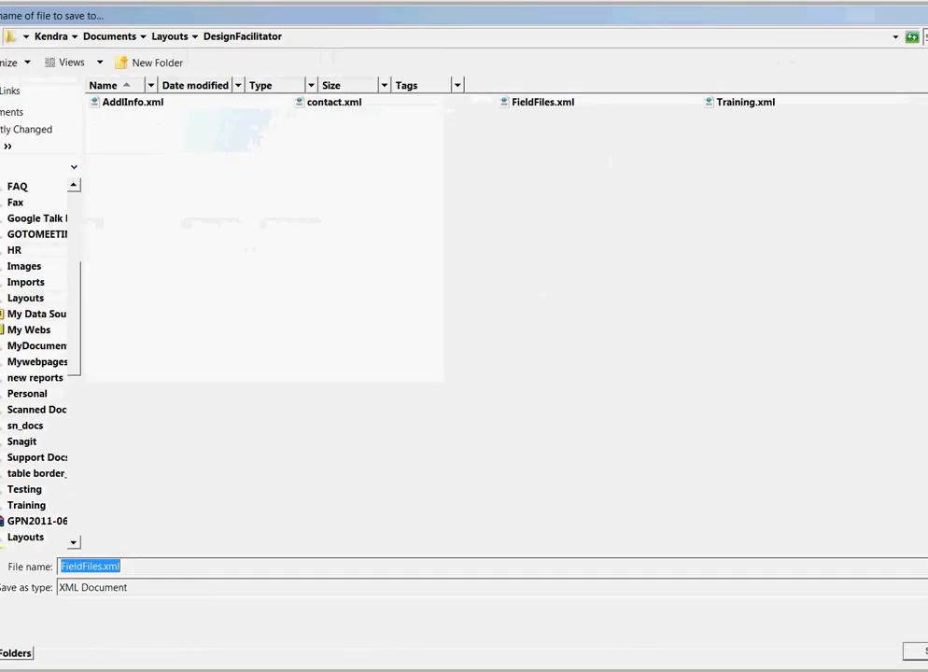
click(168, 36)
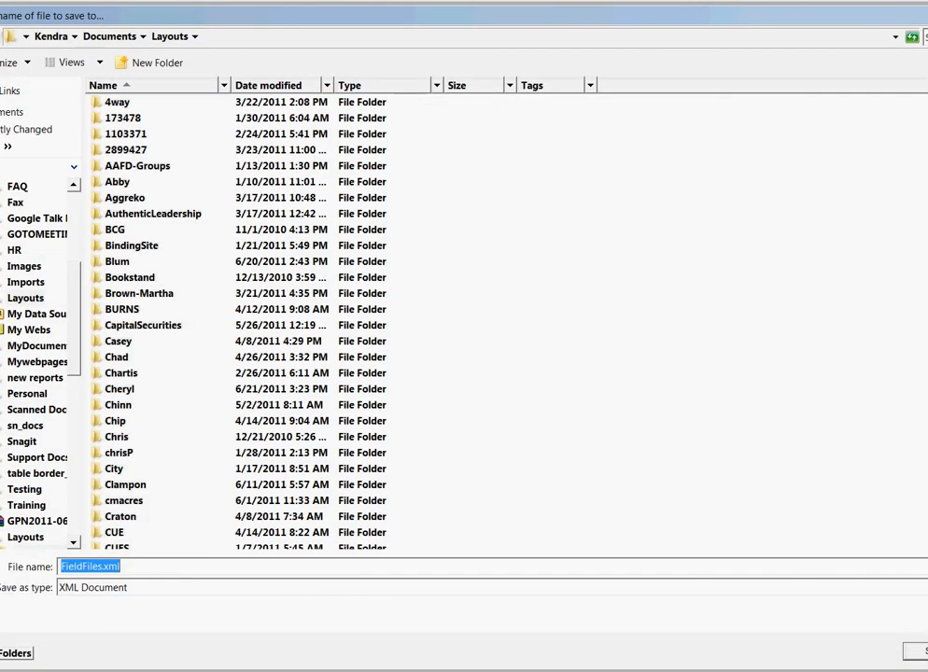